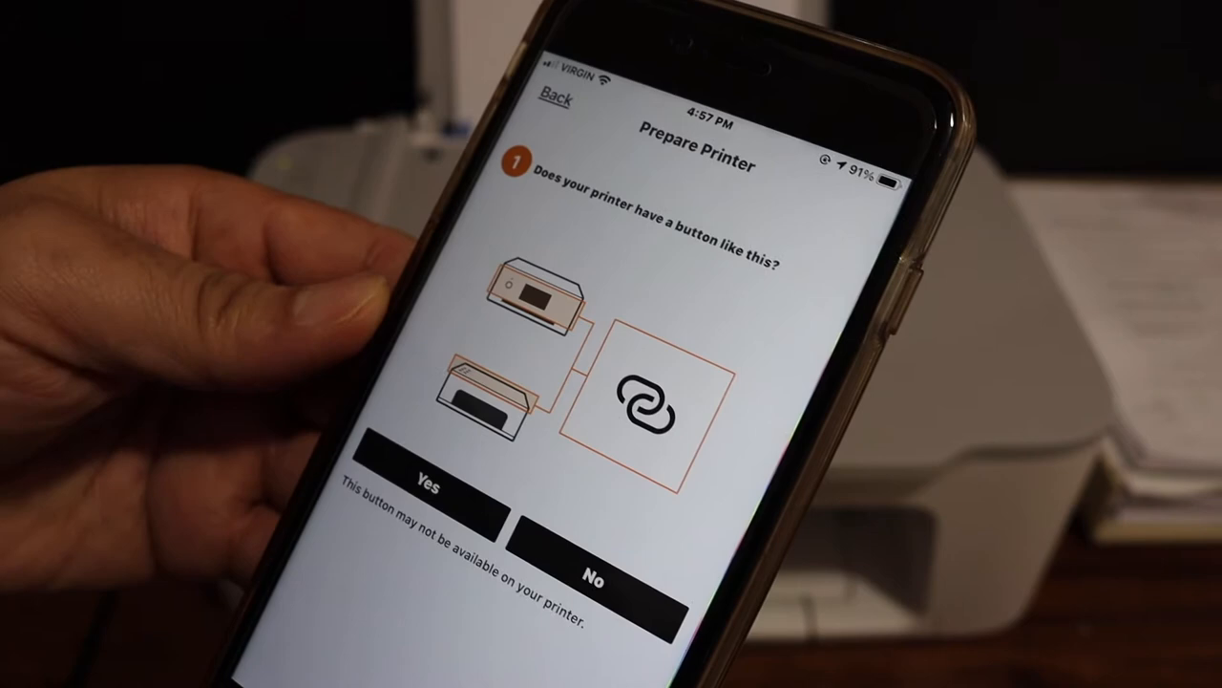
Confirm the printer has the pictured connection button to continue setup
left_click(426, 478)
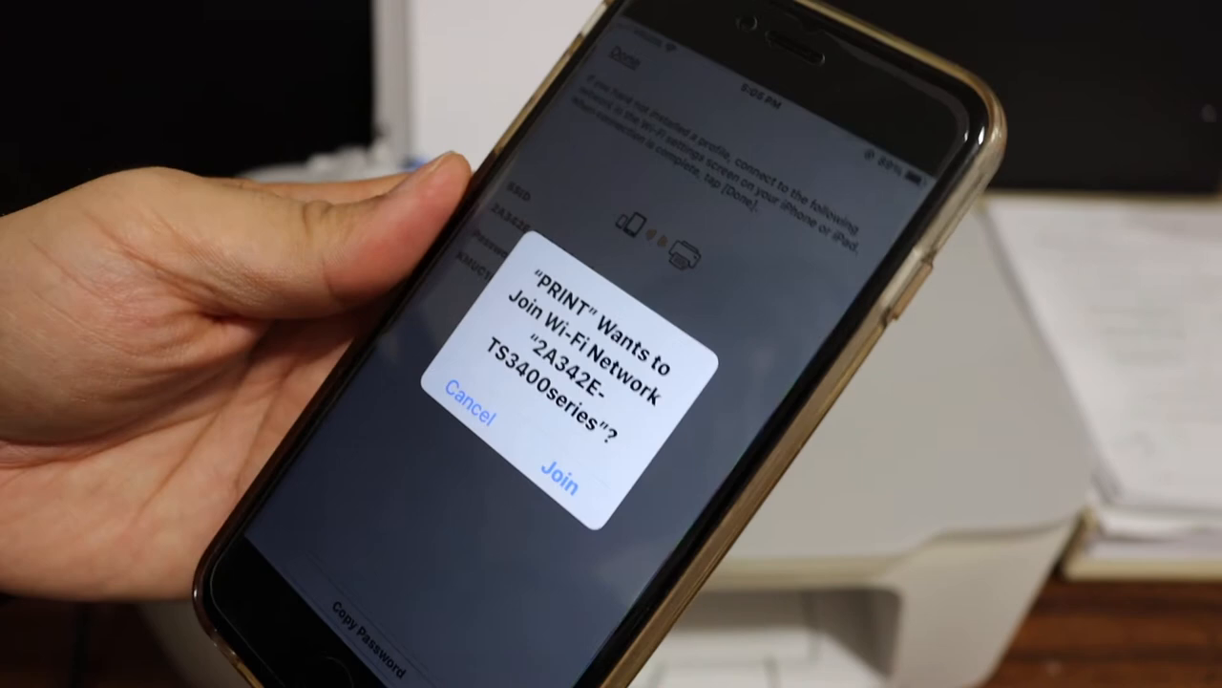
Allow PRINT to join the printer's 2A342E-TS3400series Wi-Fi network
left_click(561, 473)
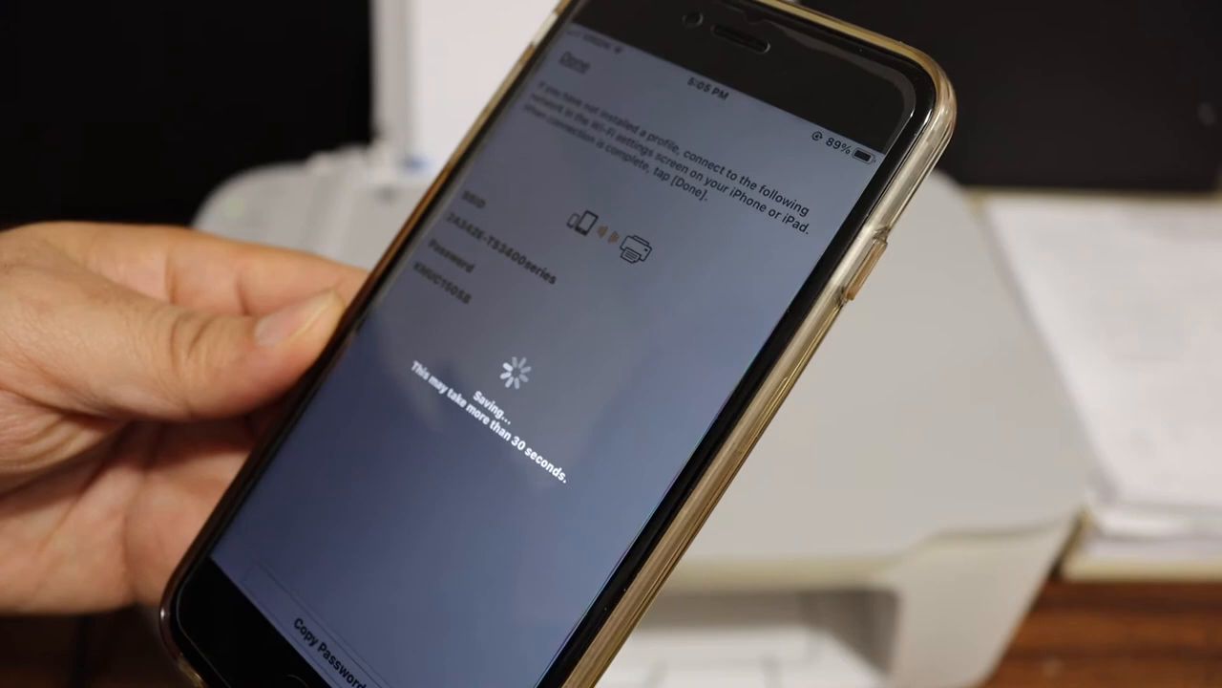